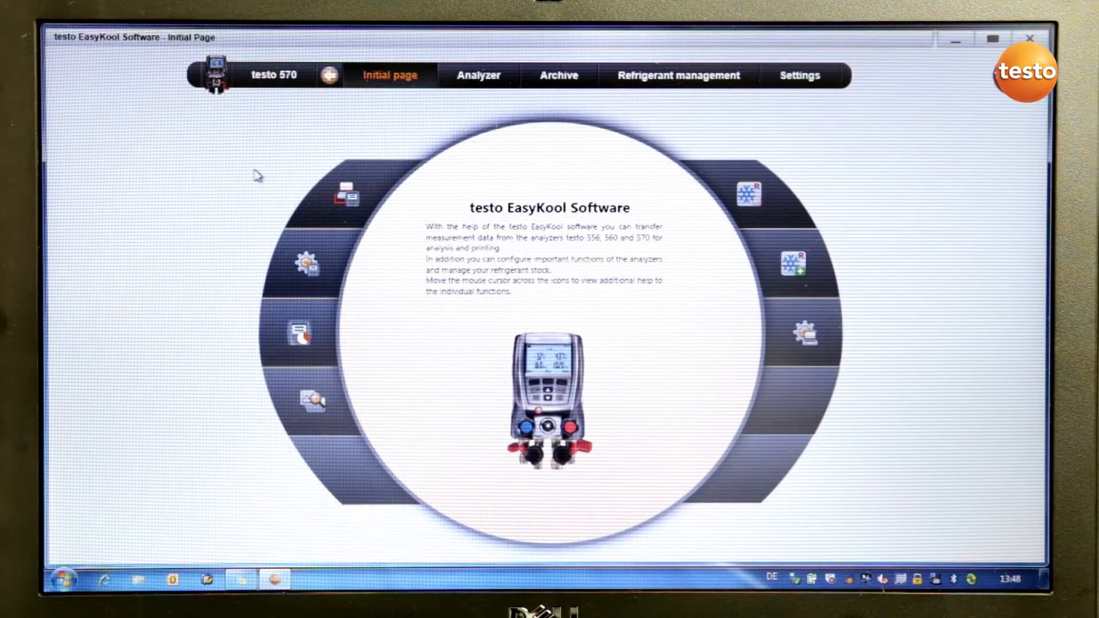
mouse_move(371, 124)
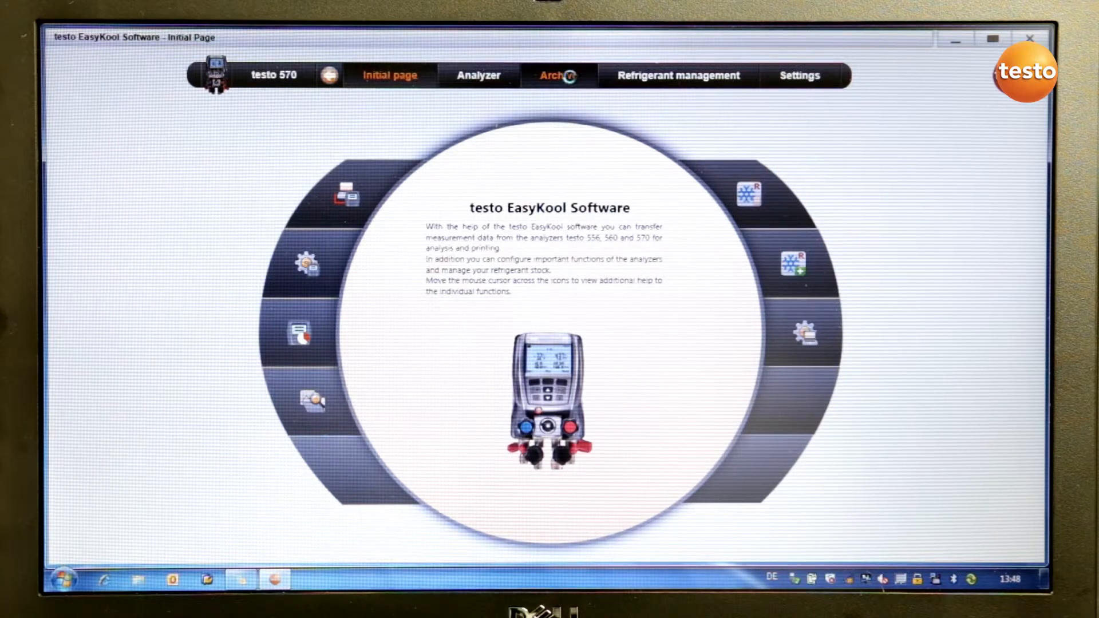
Copy Customer0's marked measurements from the testo 570 into the PC archive and return to the start page
left_click(559, 76)
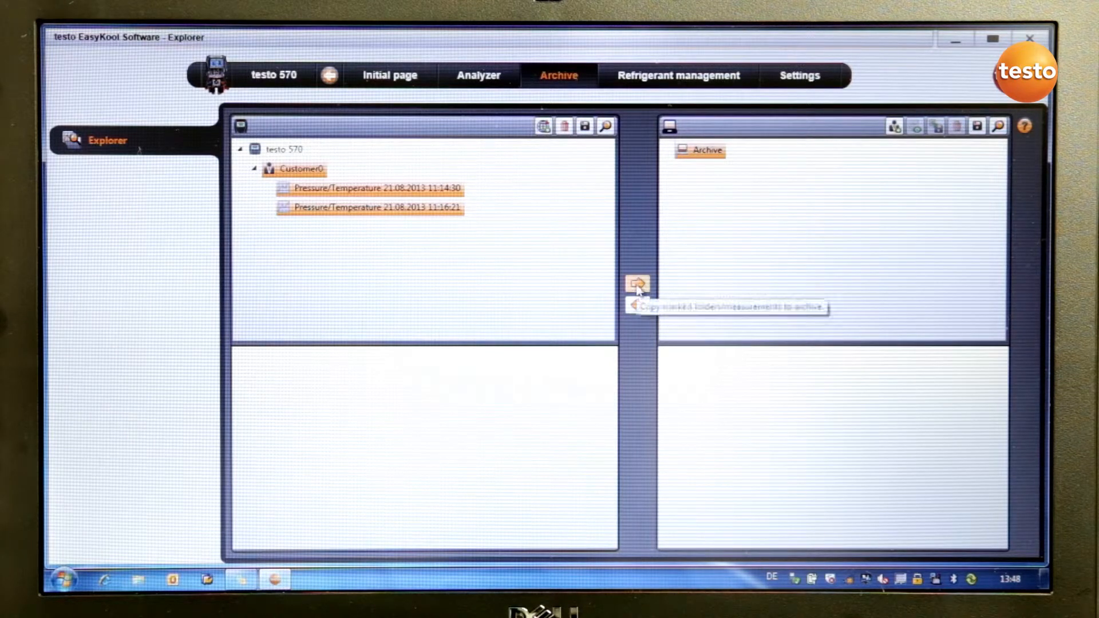
left_click(637, 284)
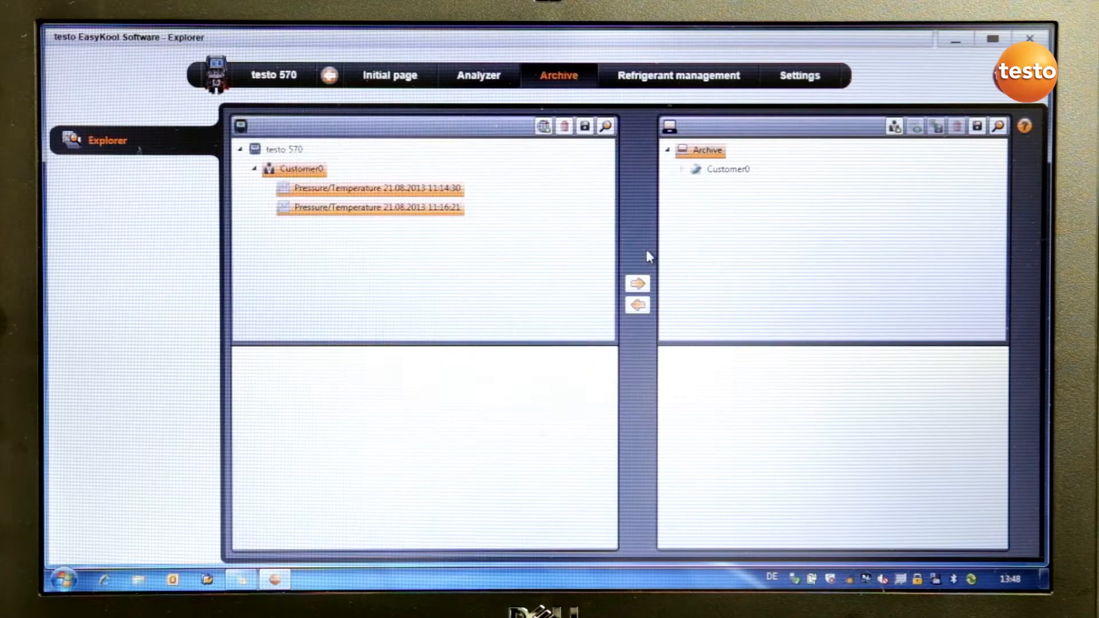
left_click(637, 283)
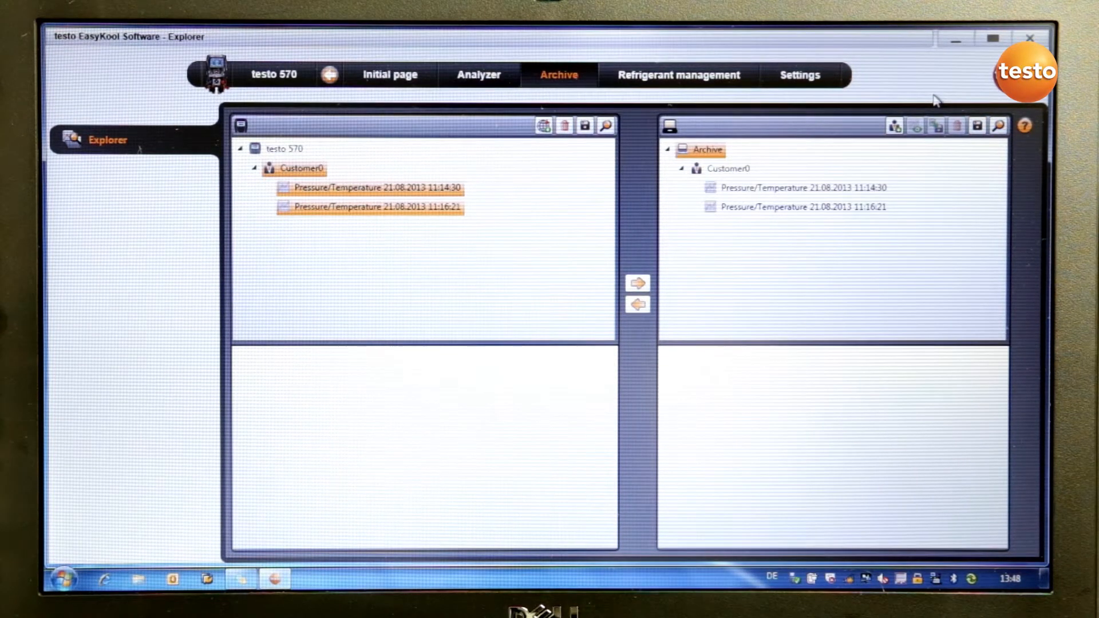
left_click(389, 75)
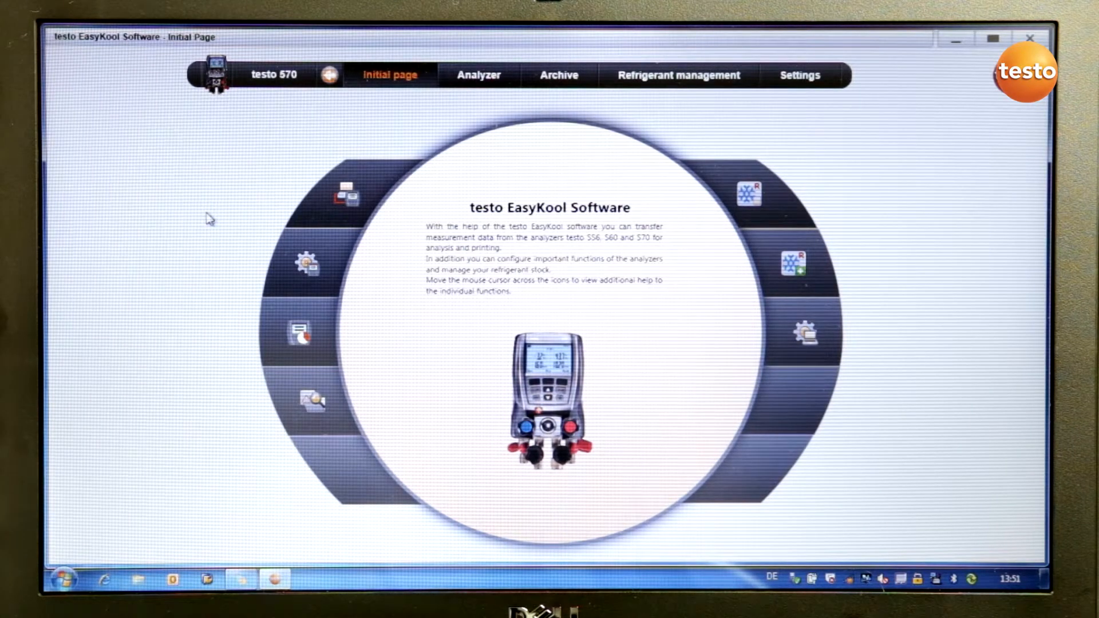
mouse_move(300, 333)
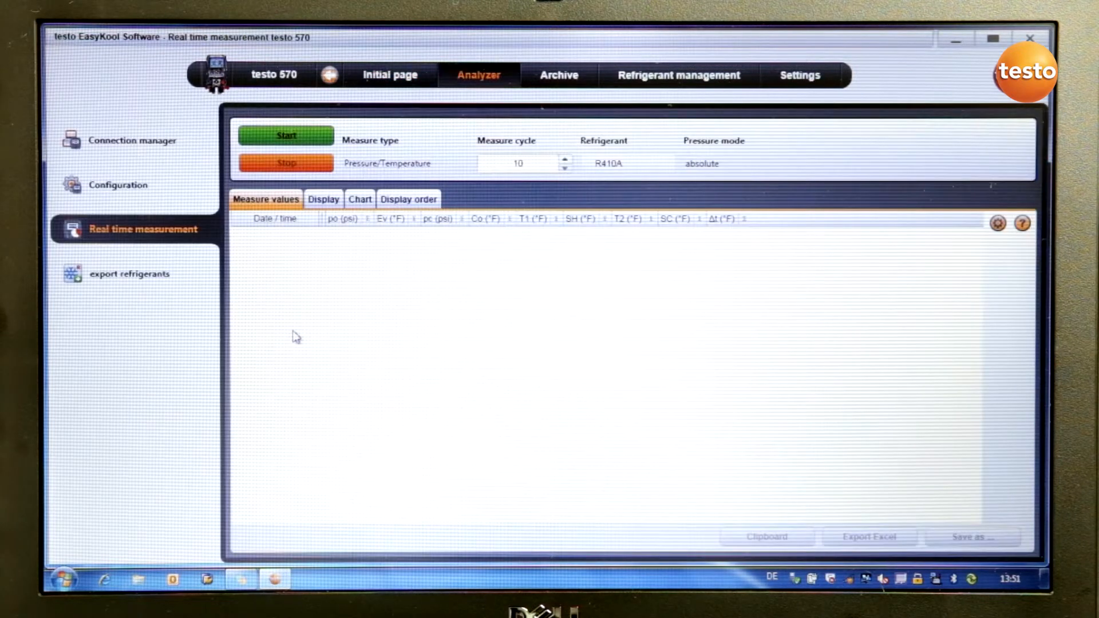
Set the measure cycle to 1 second and start recording live readings
left_click(519, 163)
type("1")
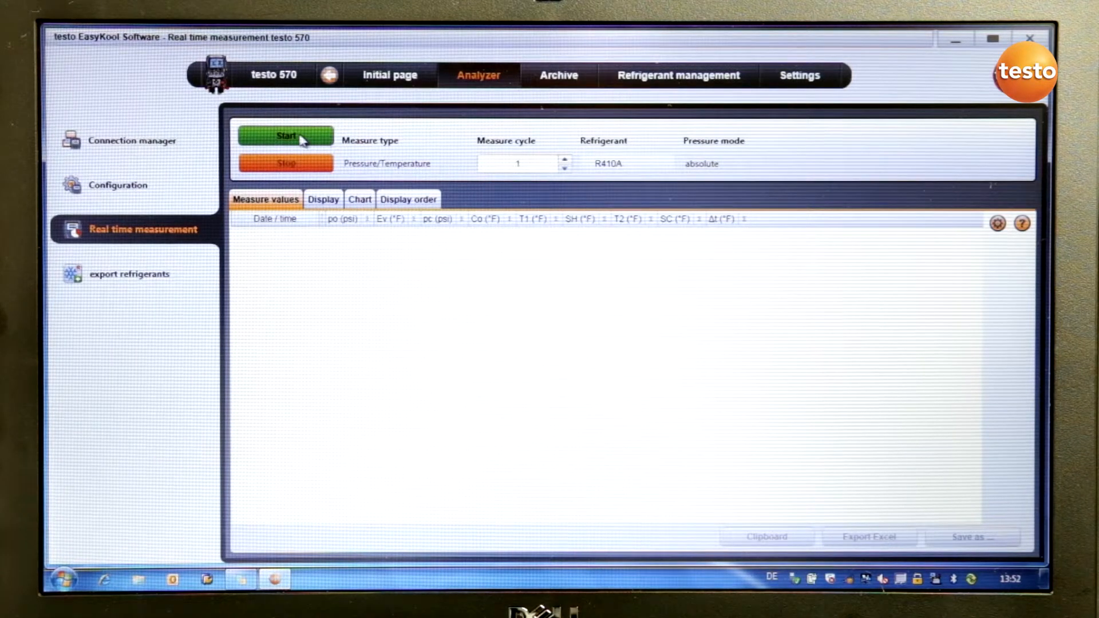
left_click(286, 136)
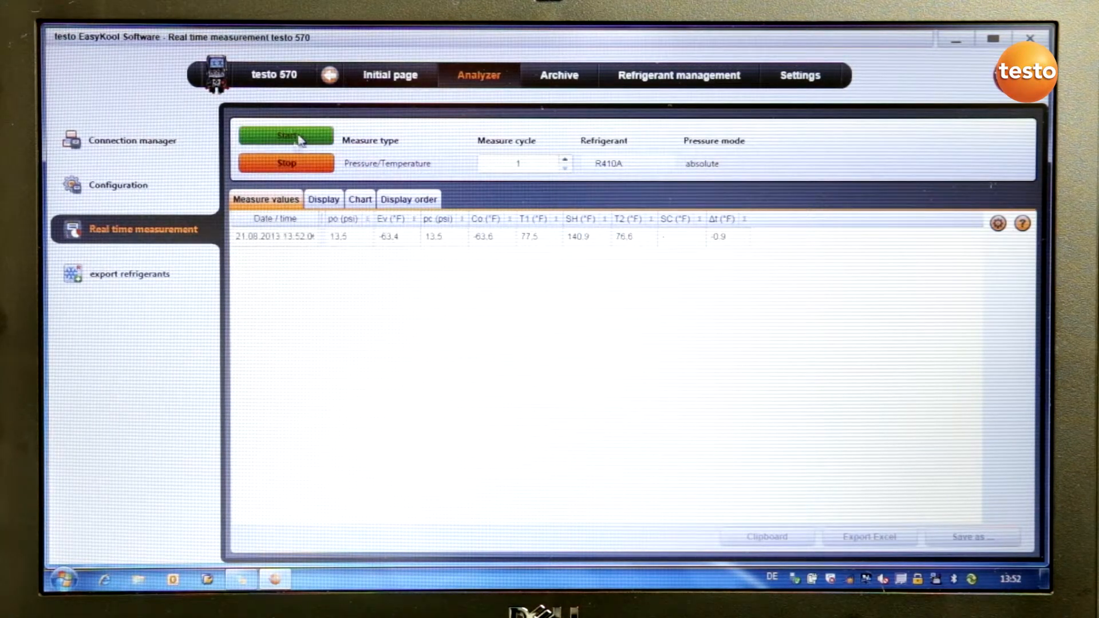
Record live Pressure/Temperature readings, view them as a chart, and head to the archive
left_click(285, 136)
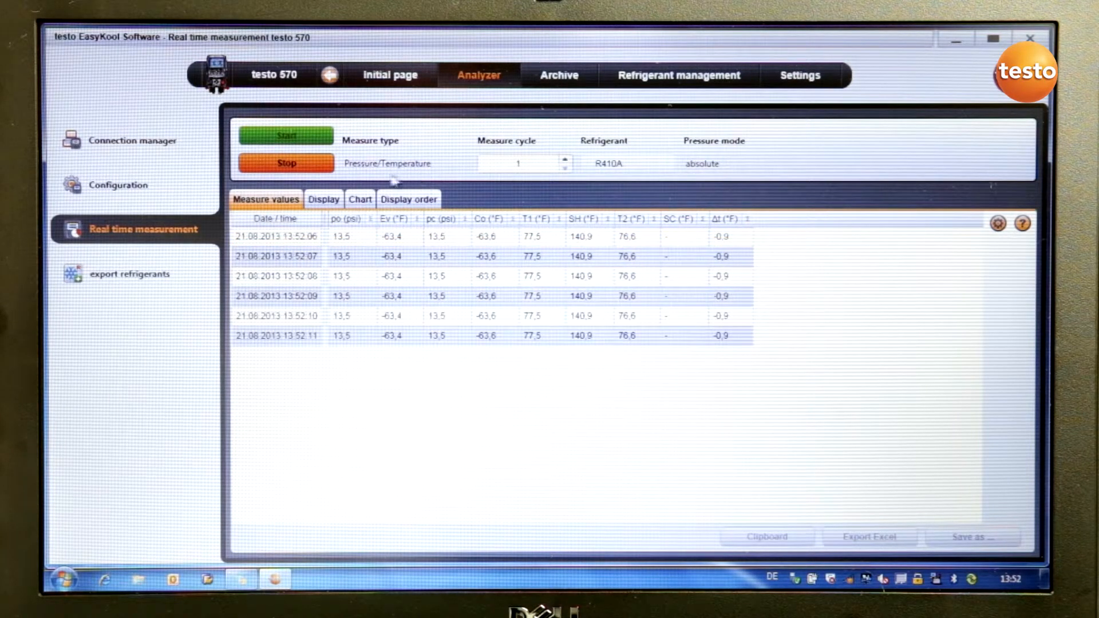
left_click(360, 199)
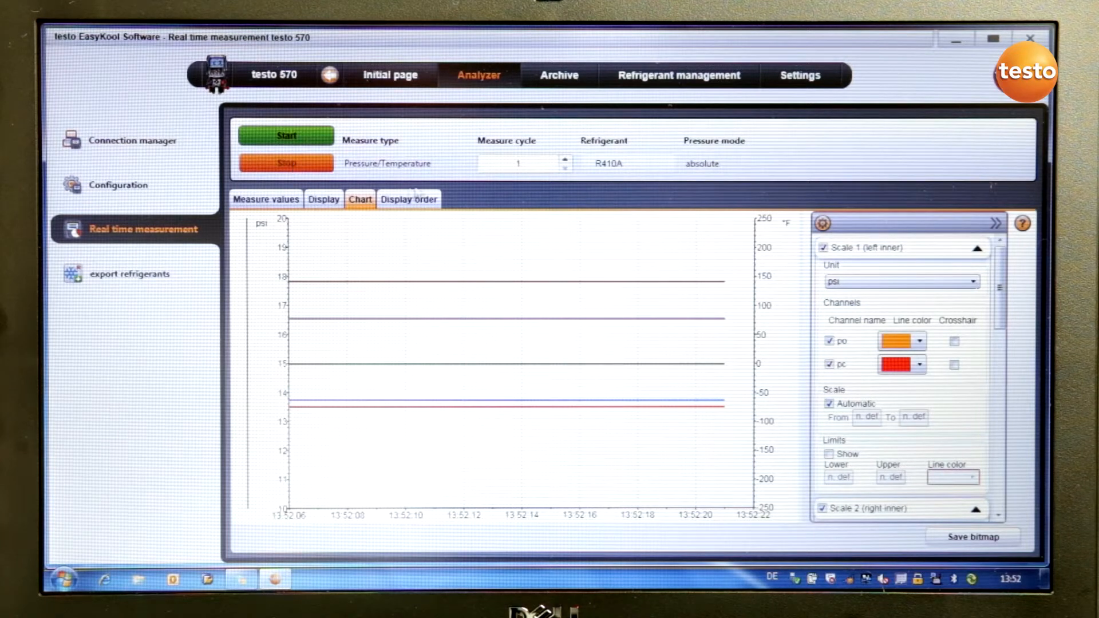
left_click(559, 76)
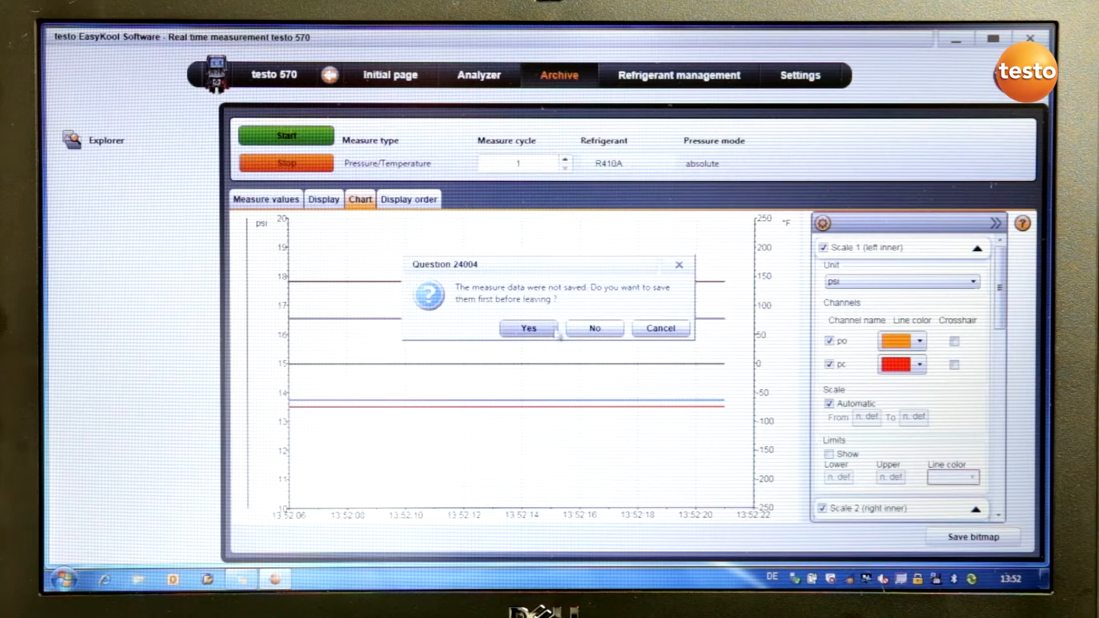
Save the unsaved 13:52:06 measurement to the PC archive under Customer0
left_click(528, 329)
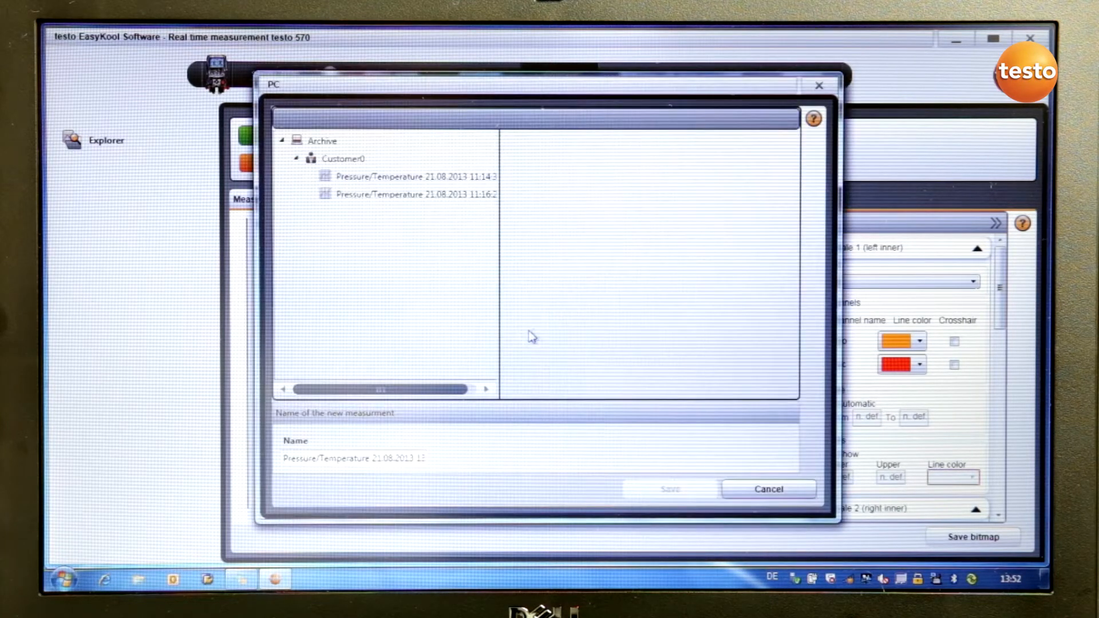
left_click(343, 158)
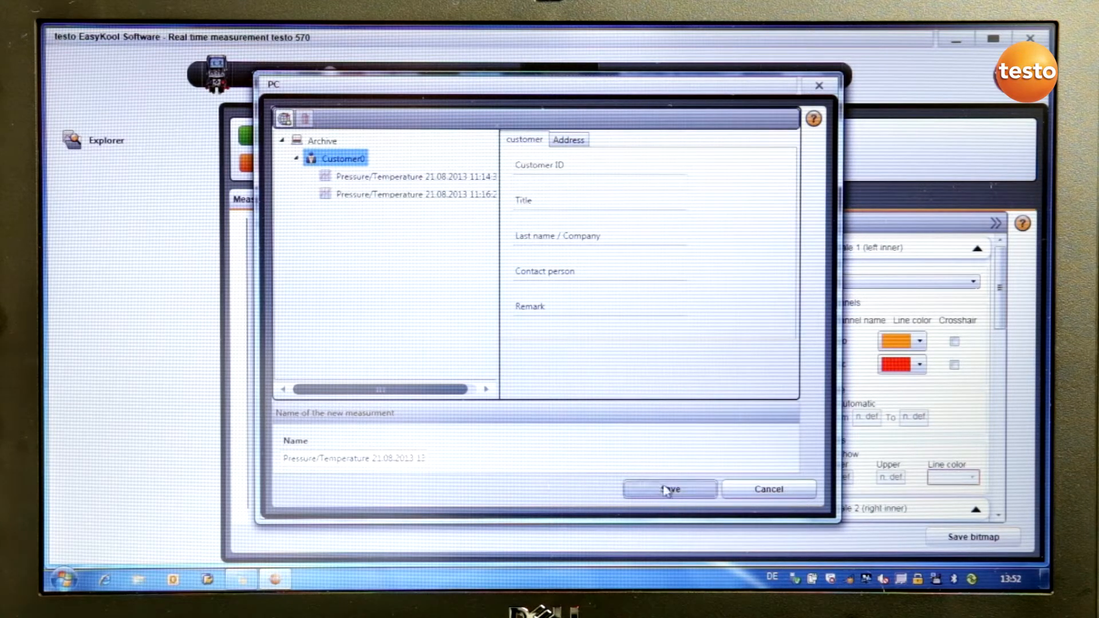
left_click(669, 489)
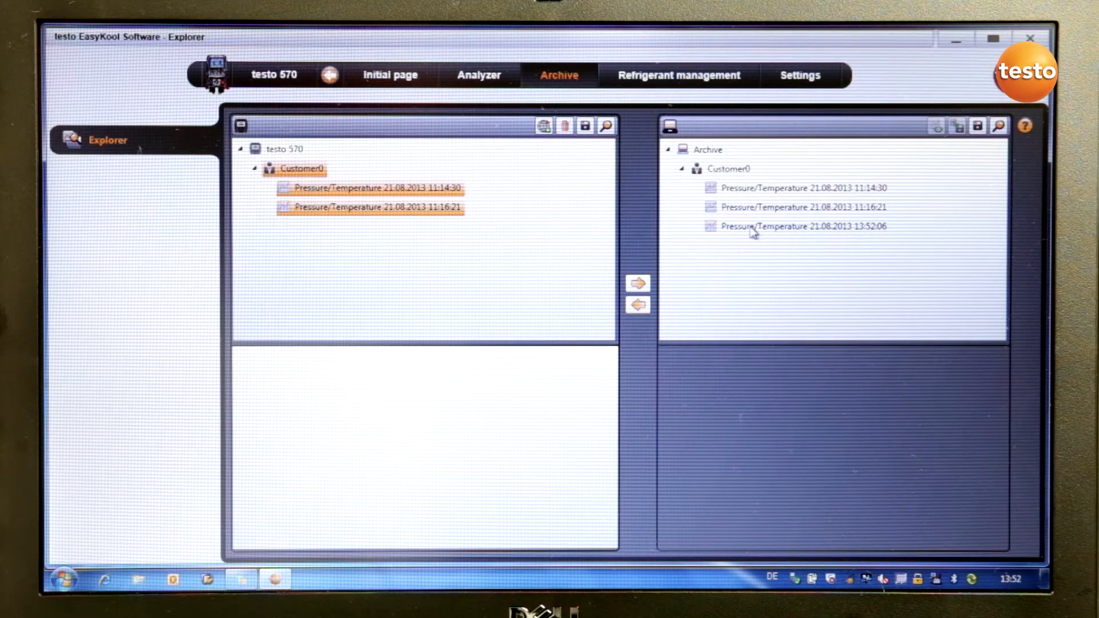
Open the new 13:52:06 measurement's details showing 16 rows over 16 seconds
left_click(803, 225)
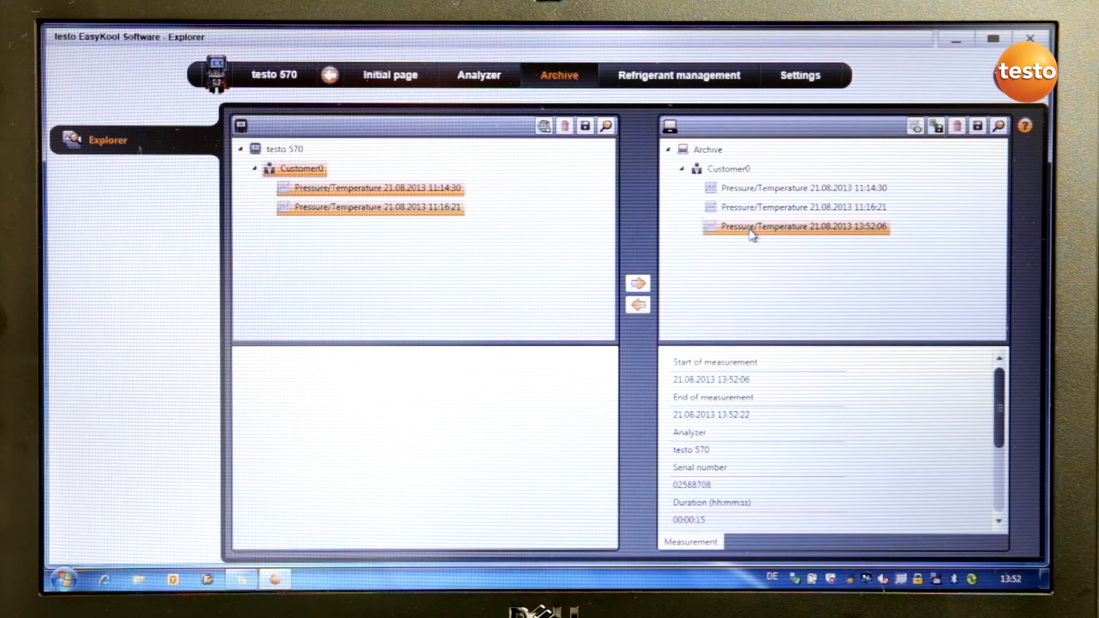
double_click(796, 227)
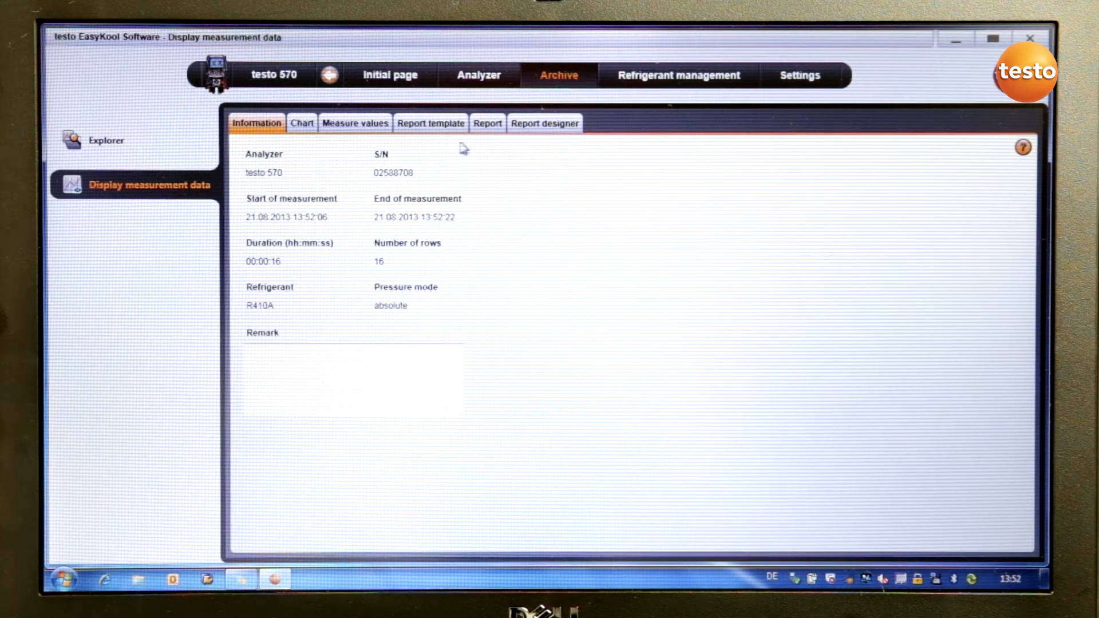
Show the printable report with the per-second readings table for the 13:52:06 measurement
left_click(488, 123)
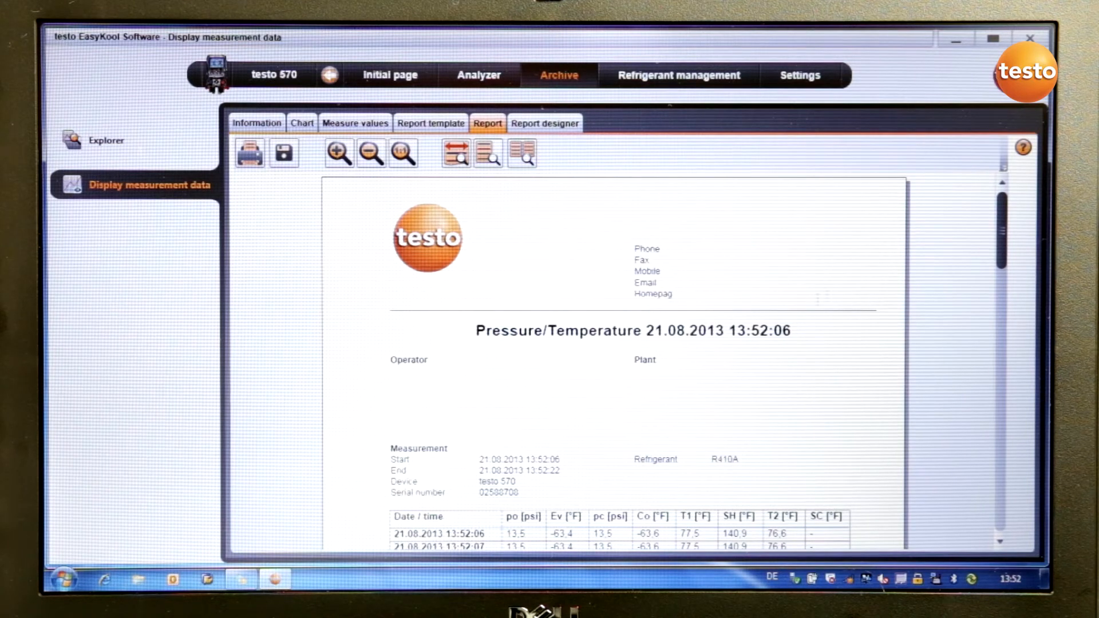
scroll("down", 3)
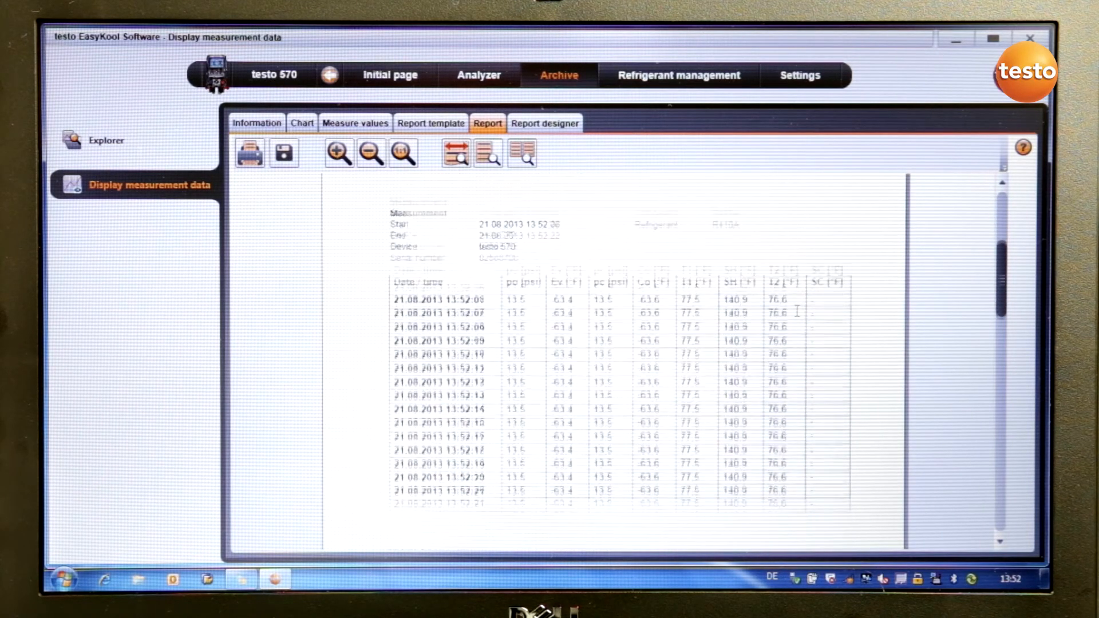